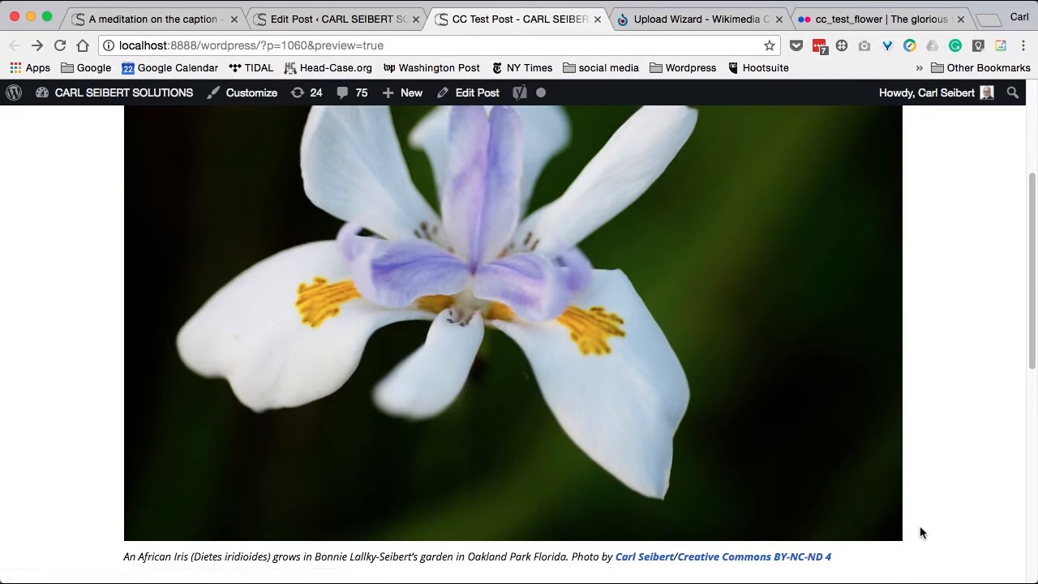
mouse_move(922, 535)
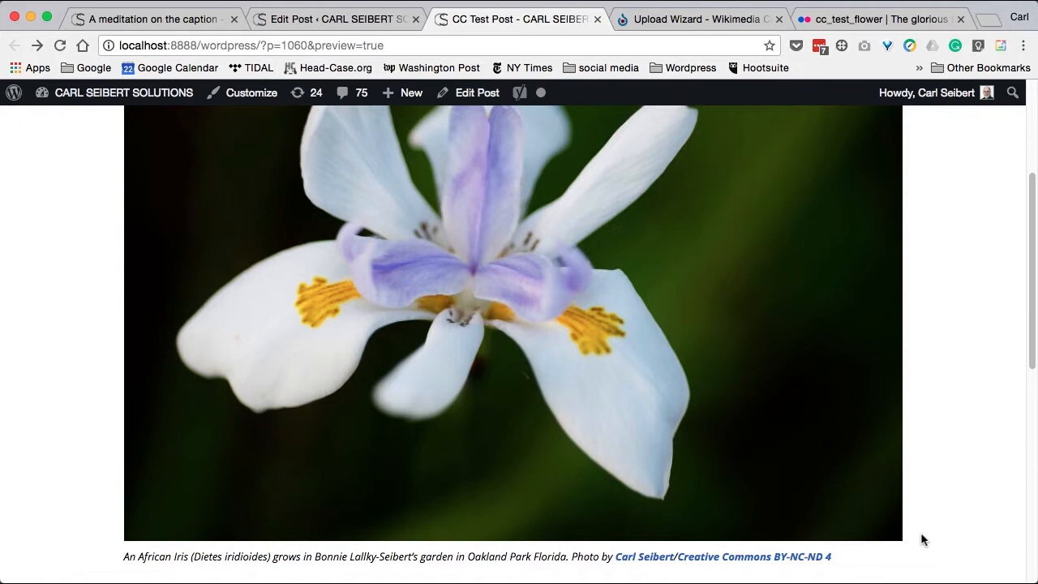
mouse_move(645, 556)
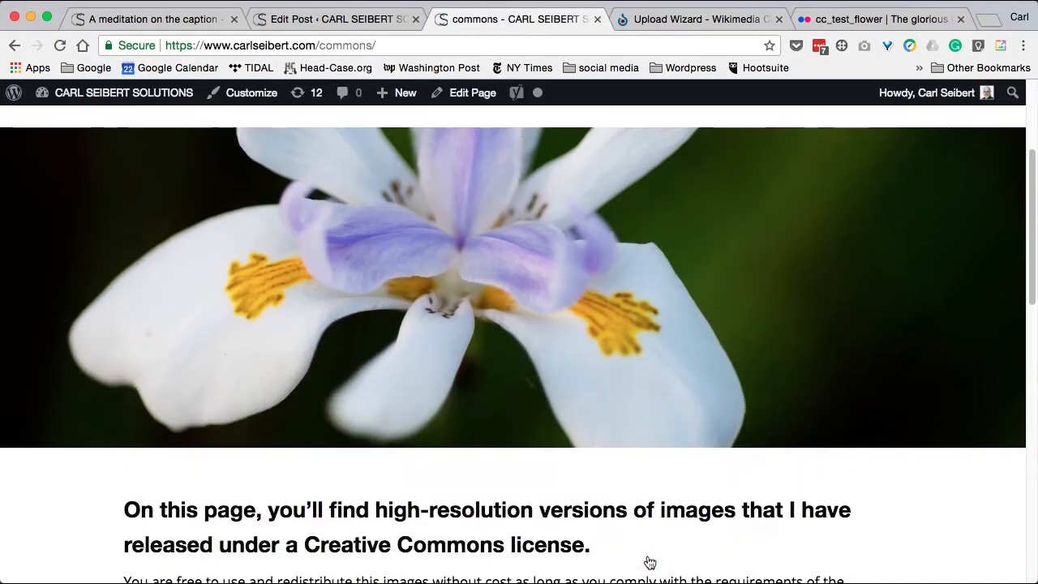
Step: Scroll the Creative Commons page down to the download instructions and African Iris thumbnail
scroll("down", 3)
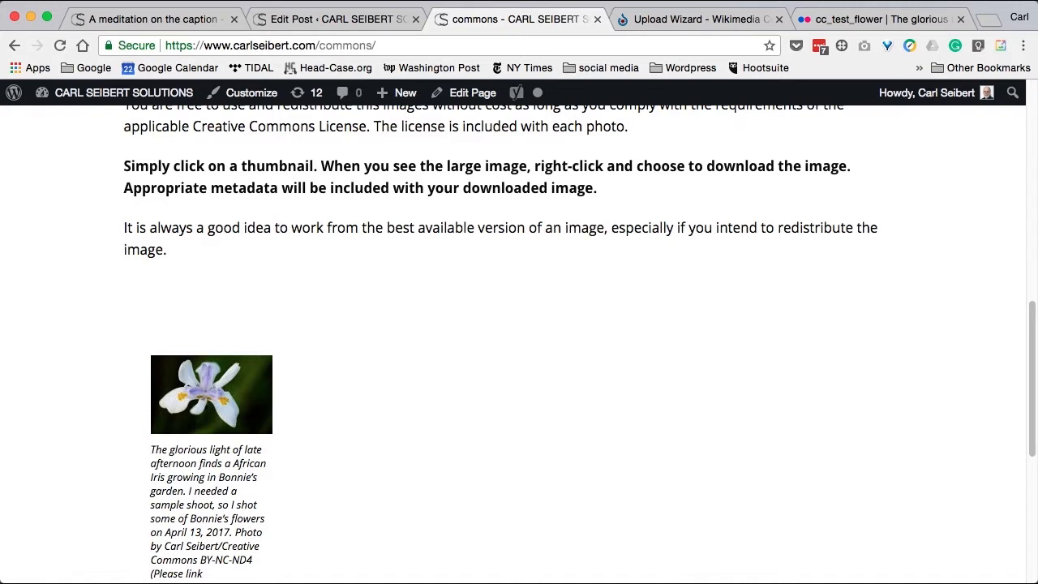
mouse_move(381, 53)
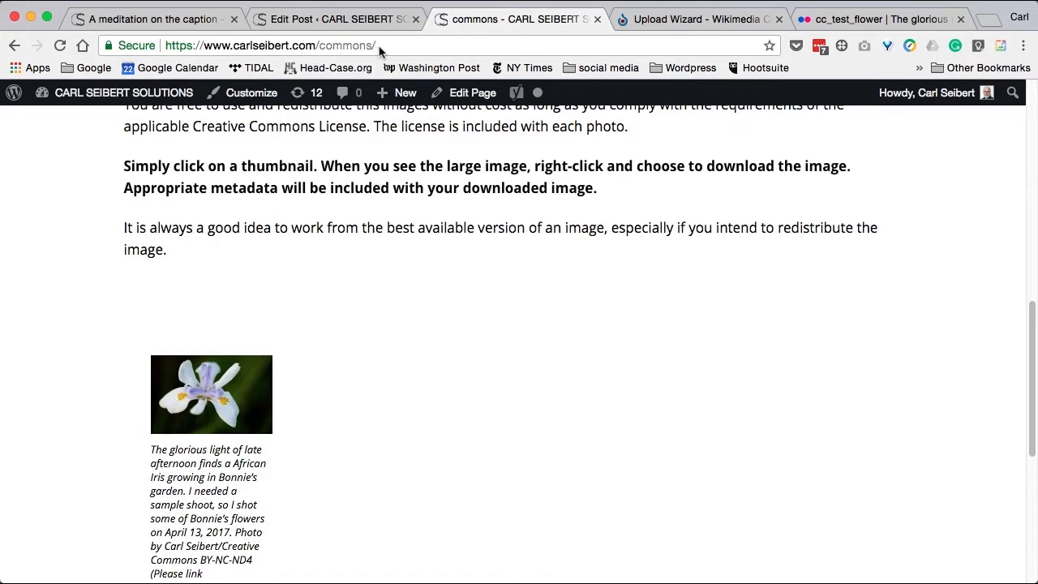
left_click(324, 45)
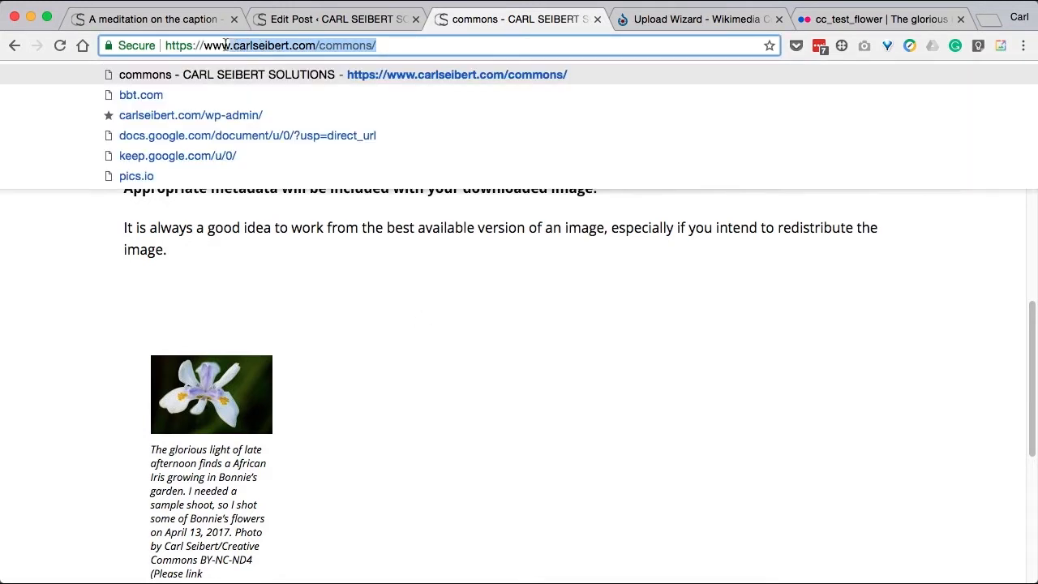
left_click(477, 300)
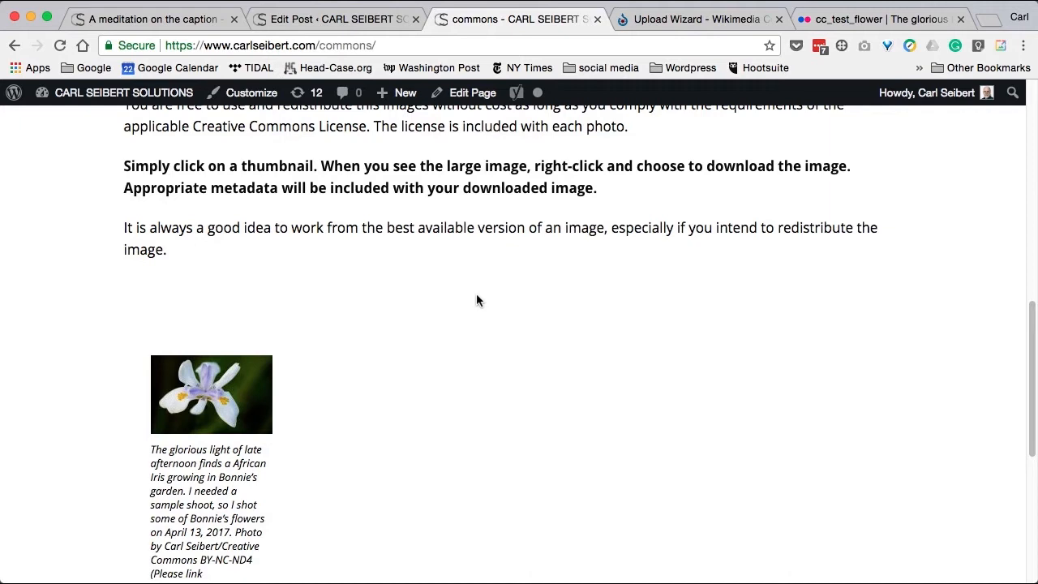
Step: Switch to the Flickr tab showing the cc_test_flower iris photo page
left_click(876, 19)
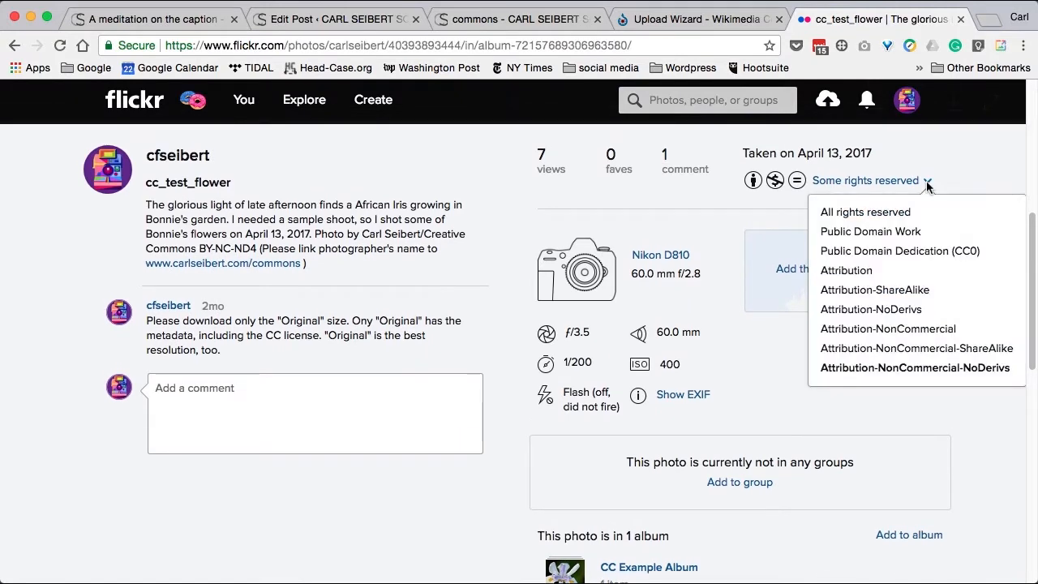
mouse_move(954, 162)
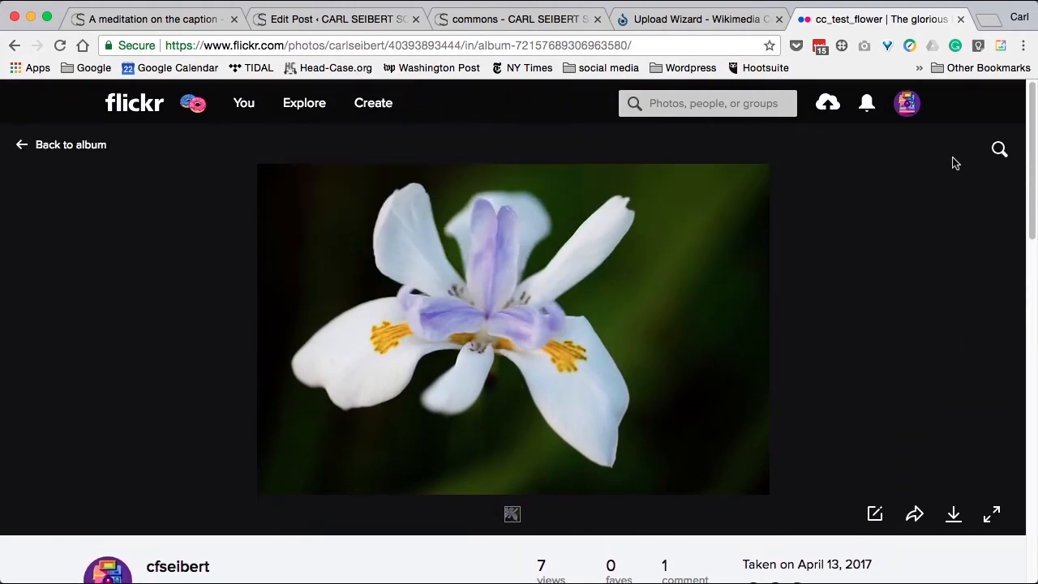
scroll("down", 3)
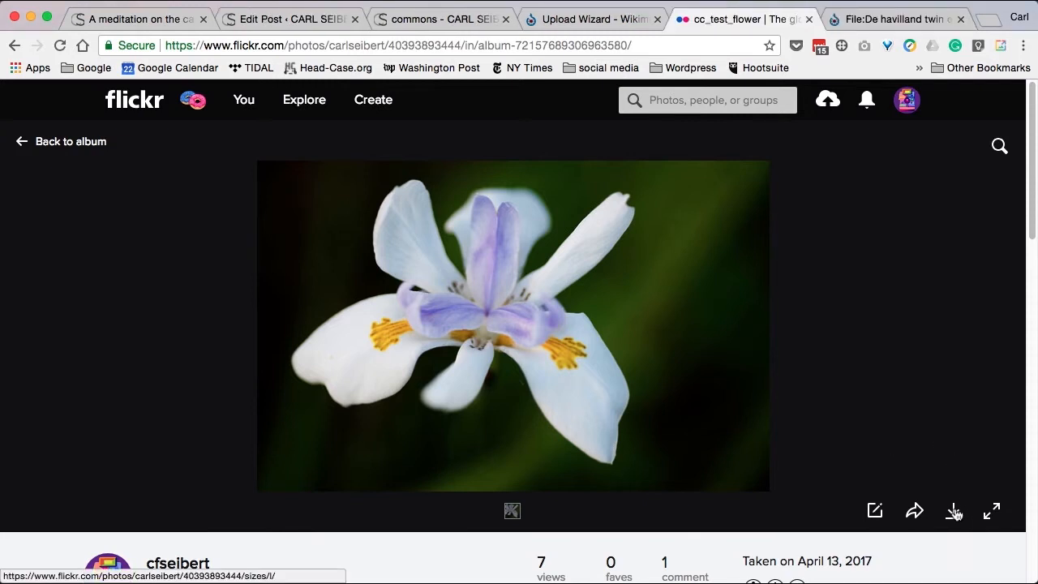
Step: Show the iris photo's download sizes, from Square up to Original 6591 × 4254
left_click(953, 511)
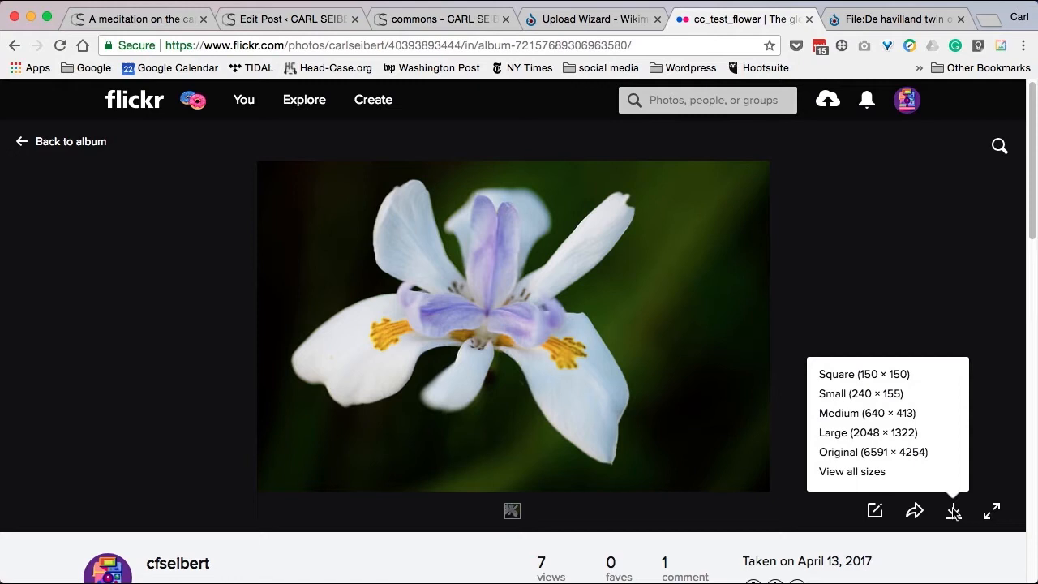
mouse_move(873, 452)
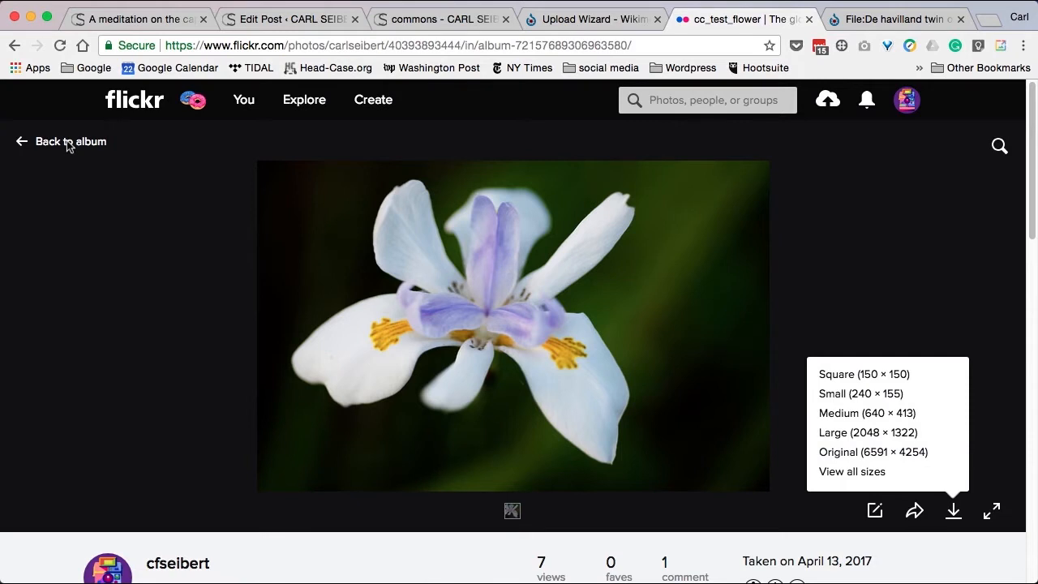
left_click(71, 141)
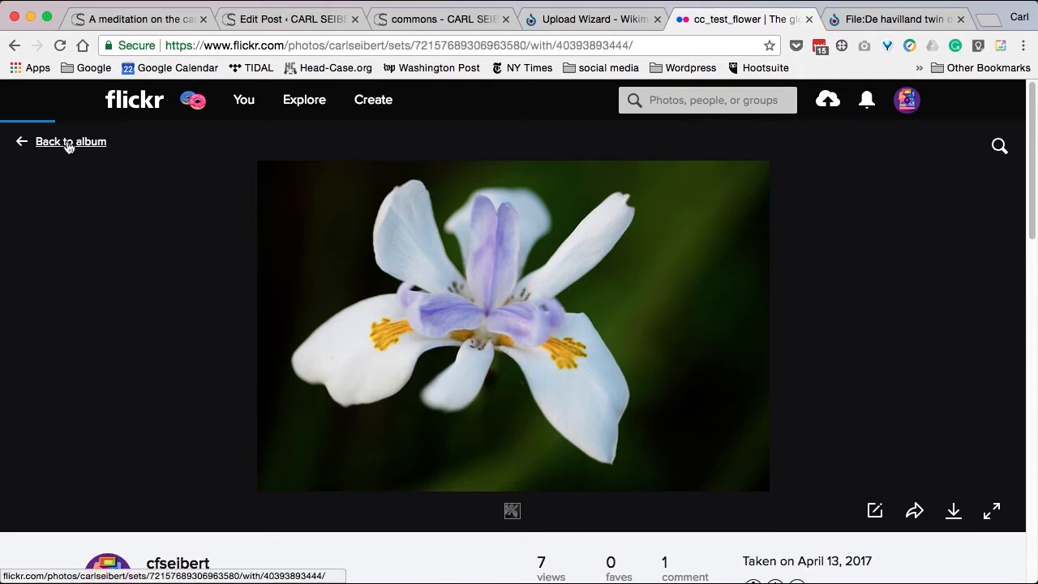
left_click(71, 141)
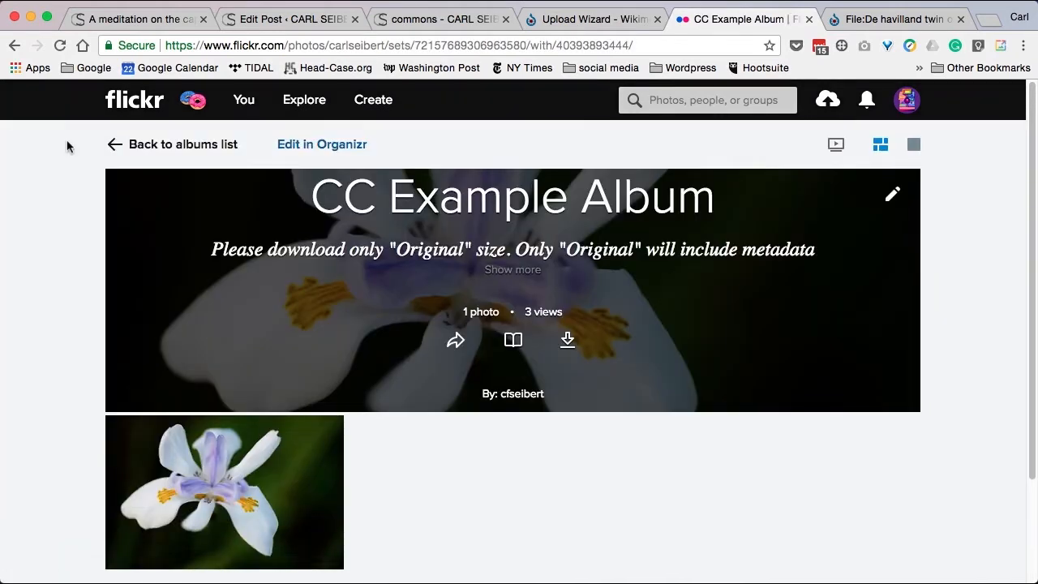
mouse_move(574, 515)
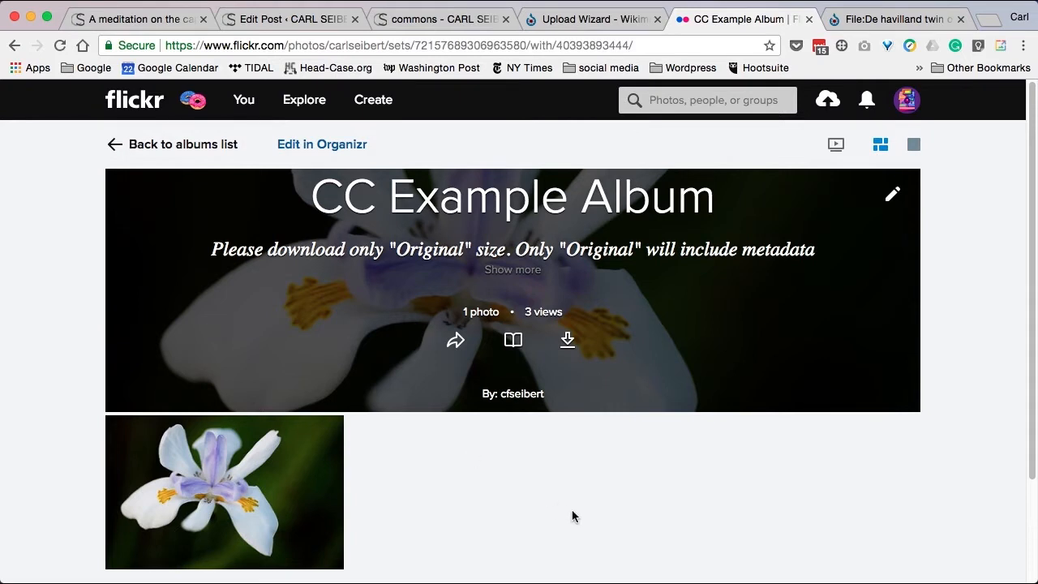
scroll("down", 3)
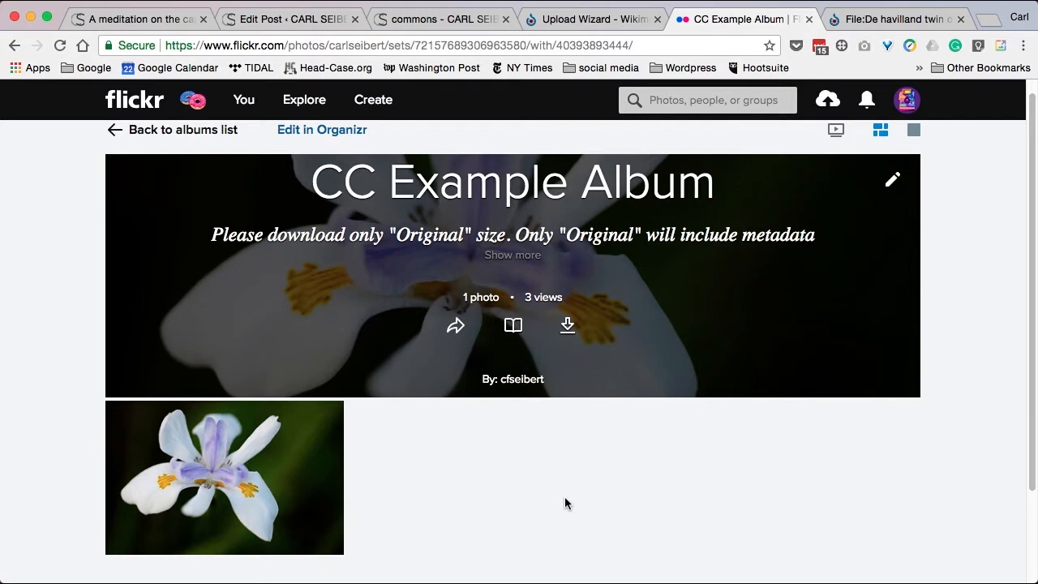
scroll("down", 3)
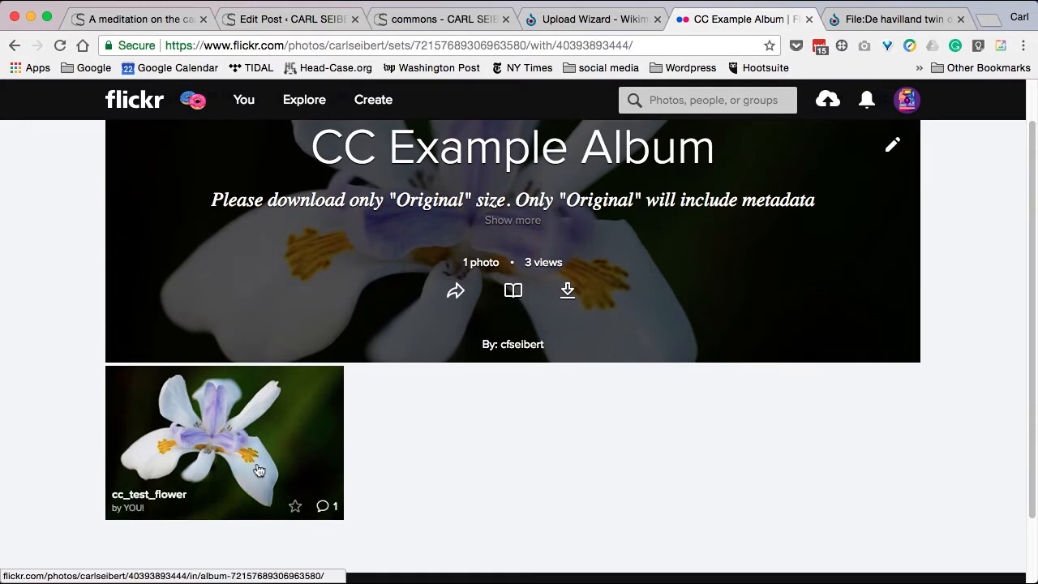
Step: Open cc_test_flower from the album and highlight the owner's comment about downloading Original size
left_click(225, 442)
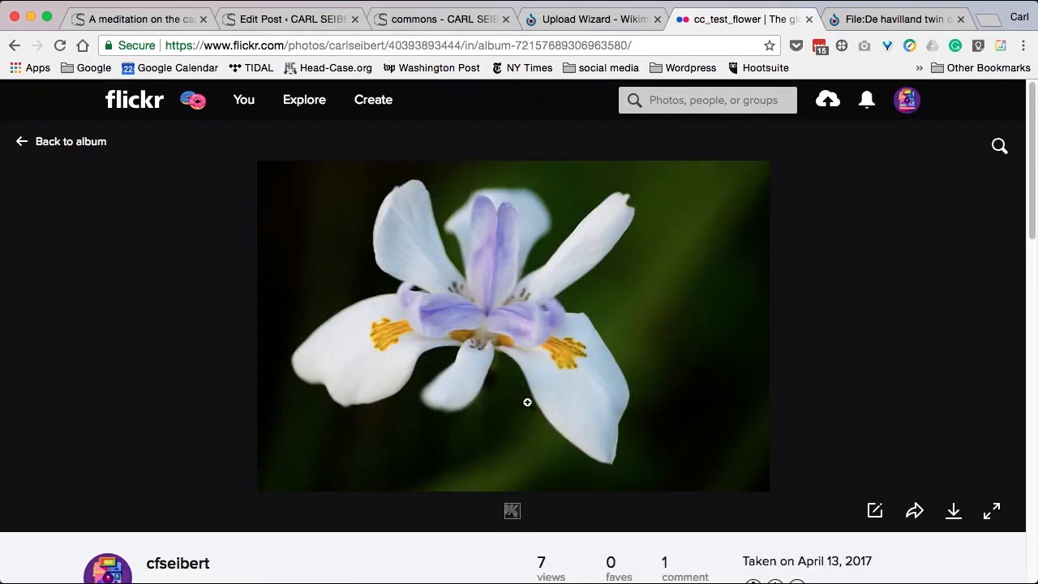
mouse_move(803, 390)
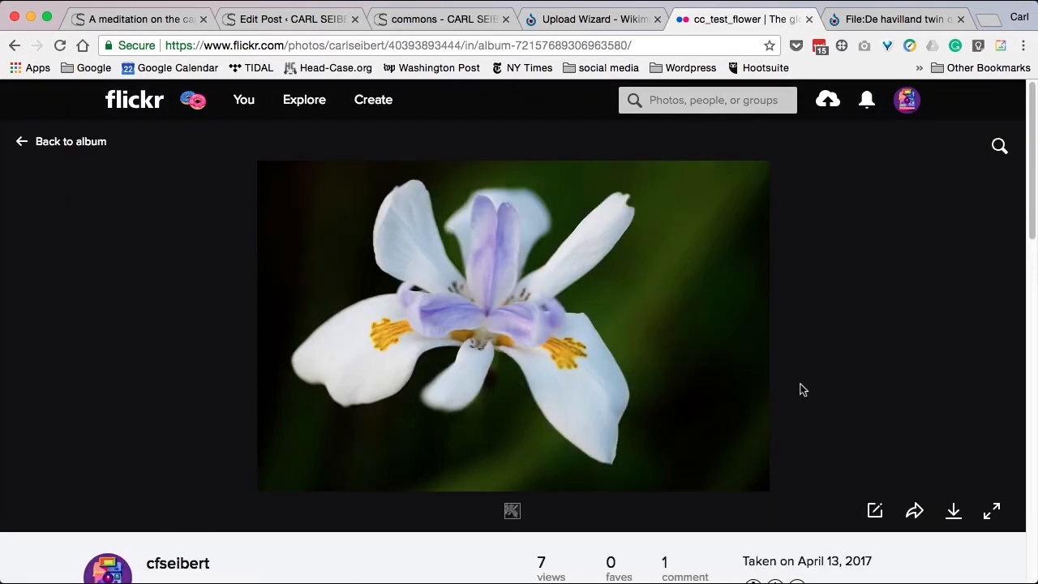
scroll("down", 3)
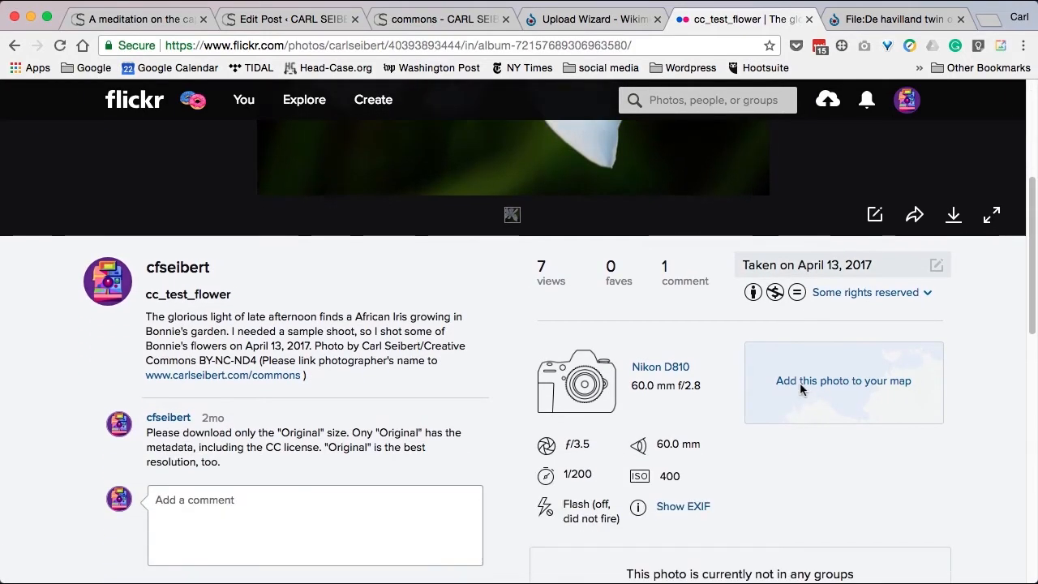
scroll("down", 3)
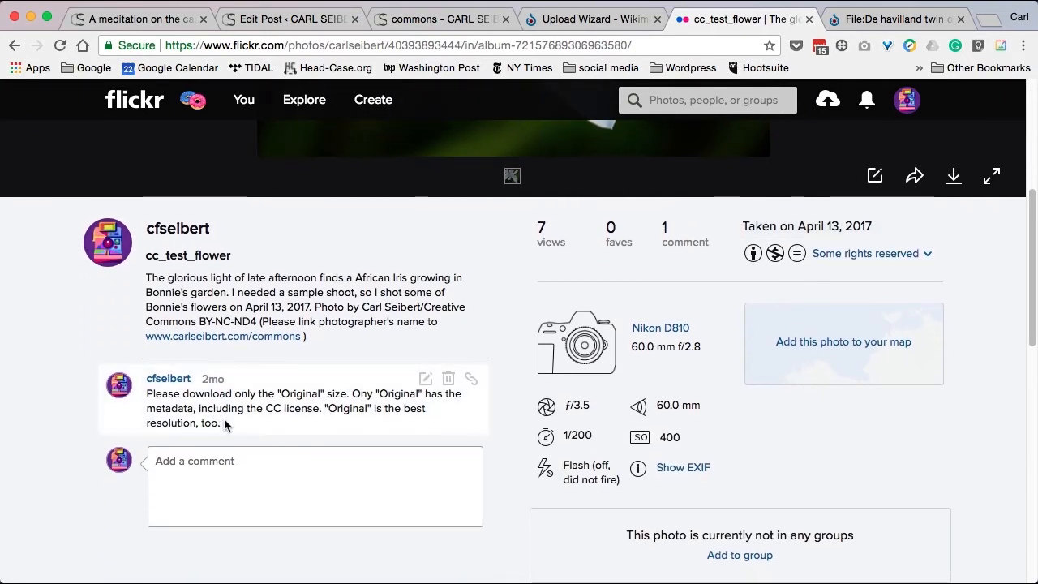
left_click_drag(148, 394, 220, 423)
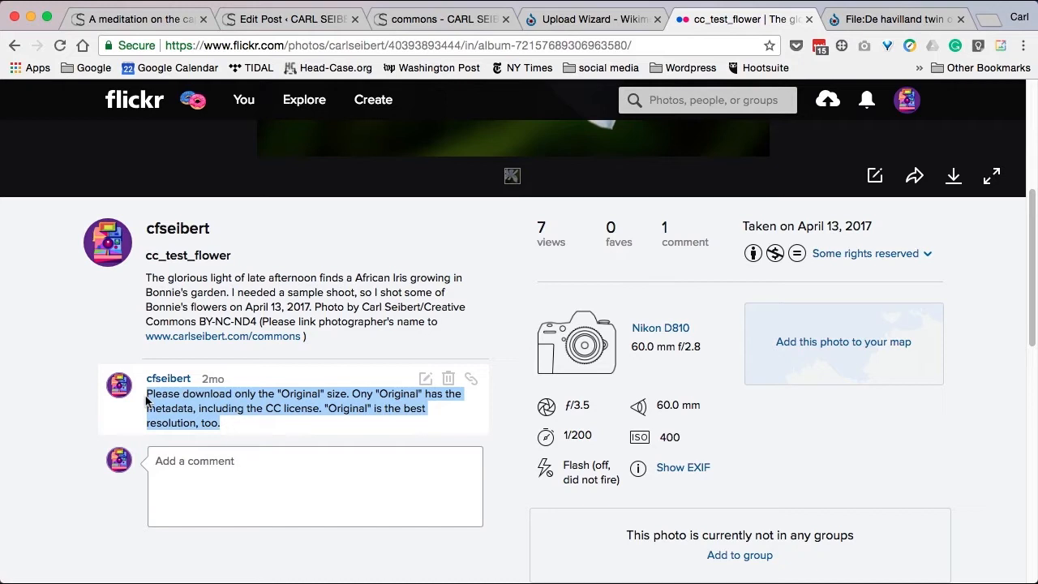
mouse_move(981, 374)
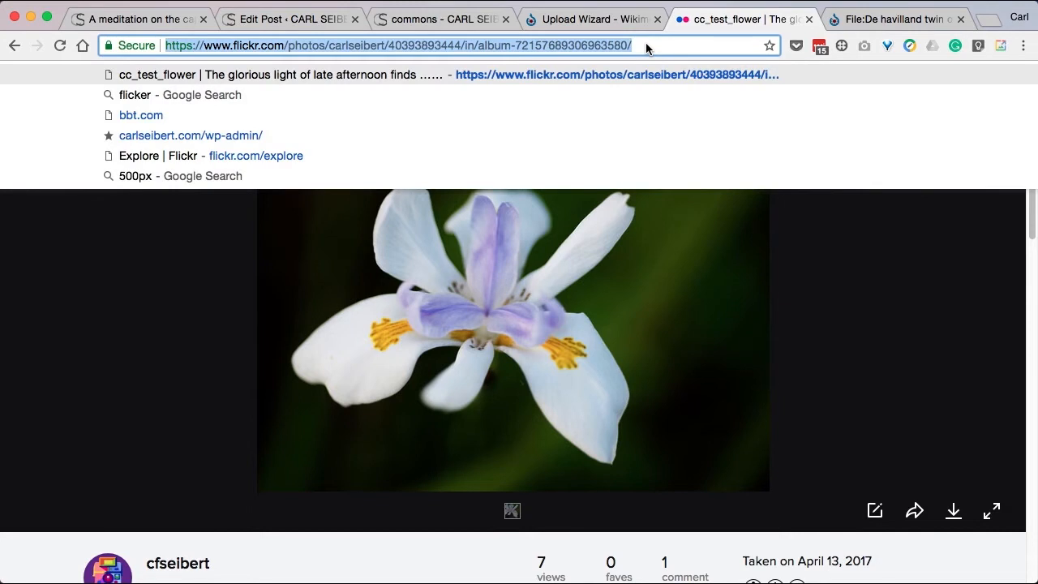
left_click(834, 289)
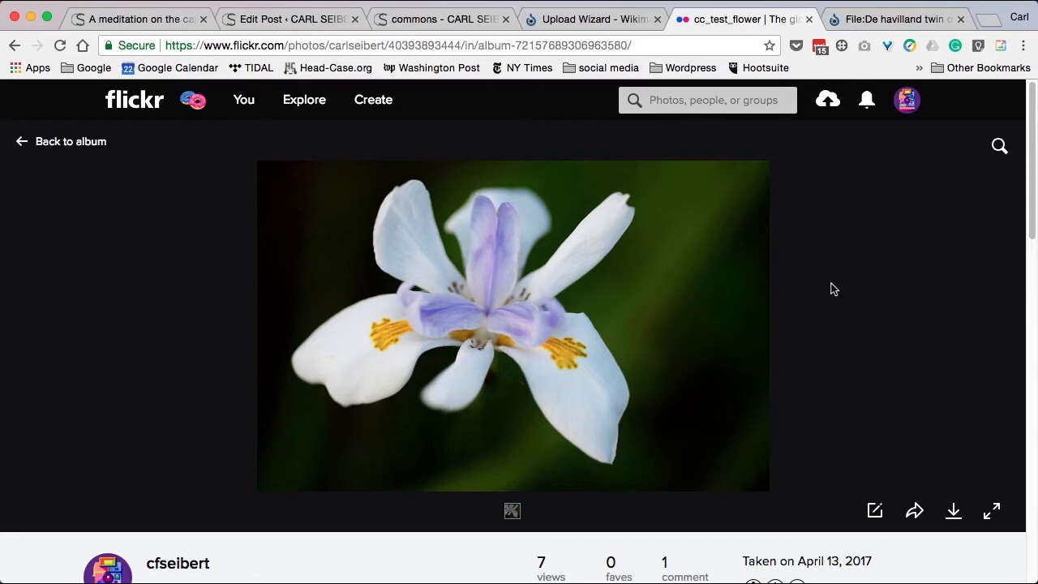
left_click(592, 19)
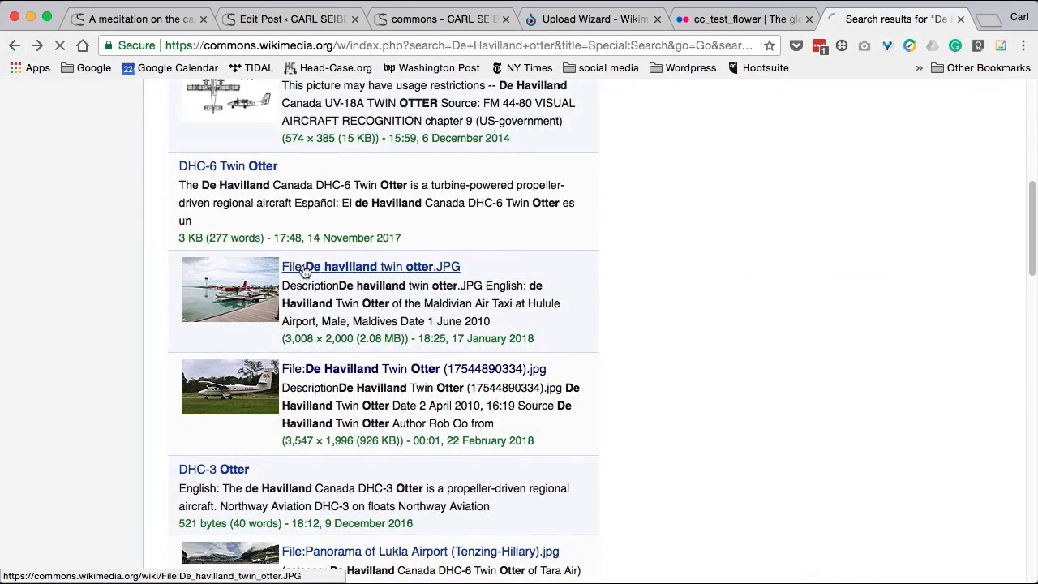
Step: Open the File:De havilland twin otter.JPG page showing the seaplane photo and summary
left_click(370, 266)
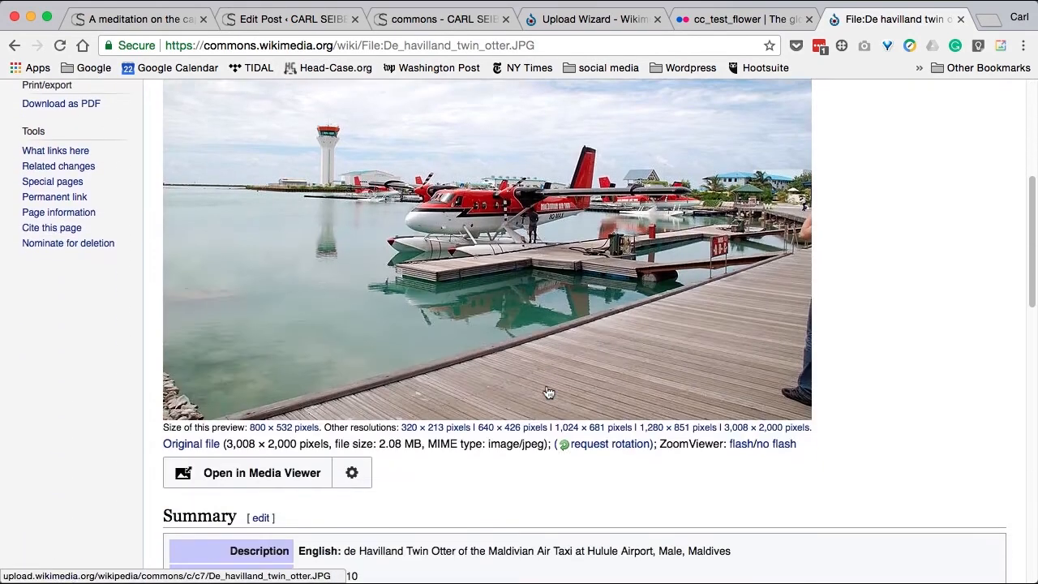
scroll("down", 3)
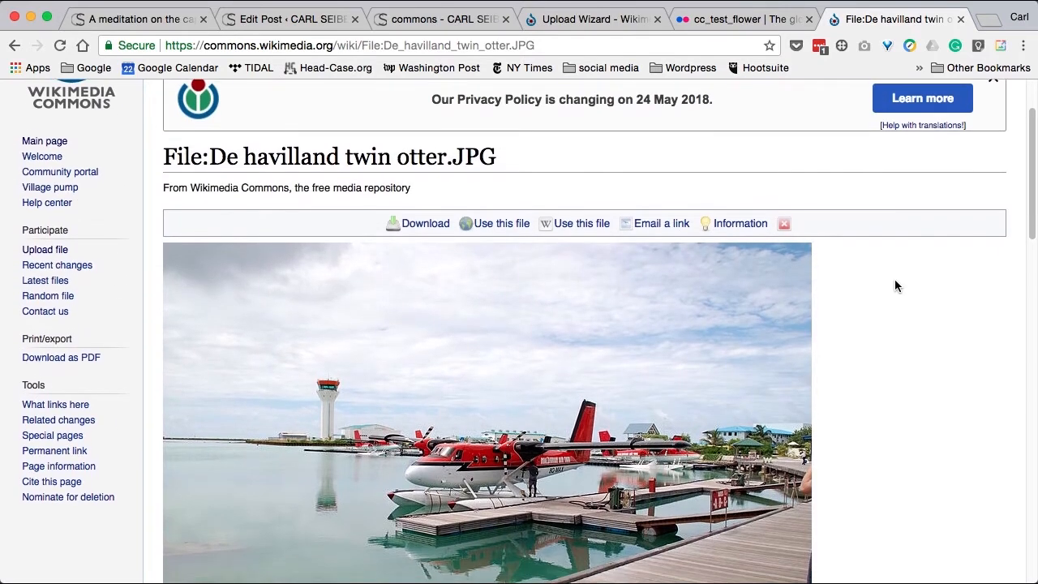
Step: Open the 'Download this file' dialog with URL, attribution and size options
scroll("down", 3)
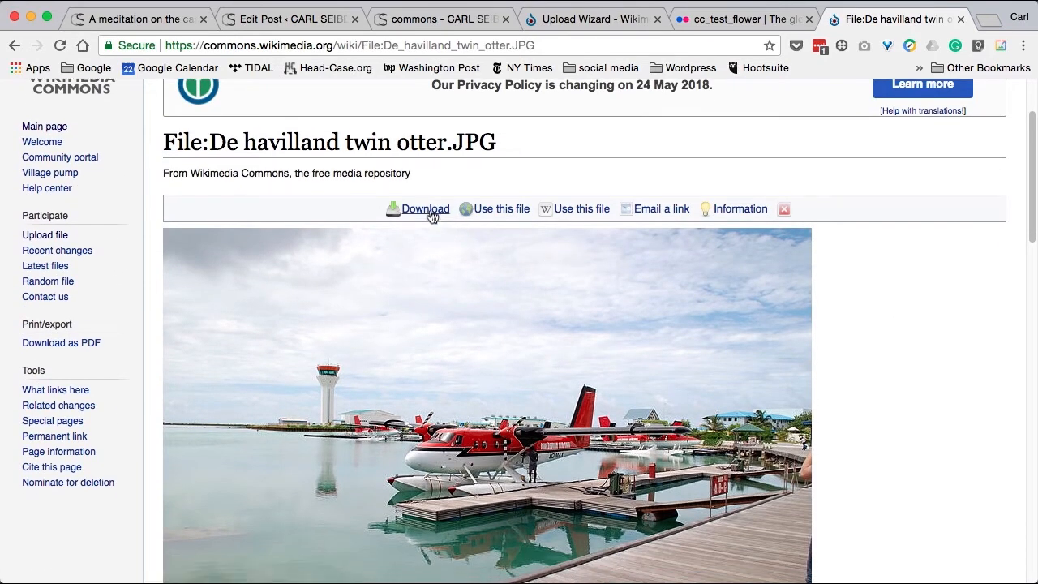
left_click(422, 208)
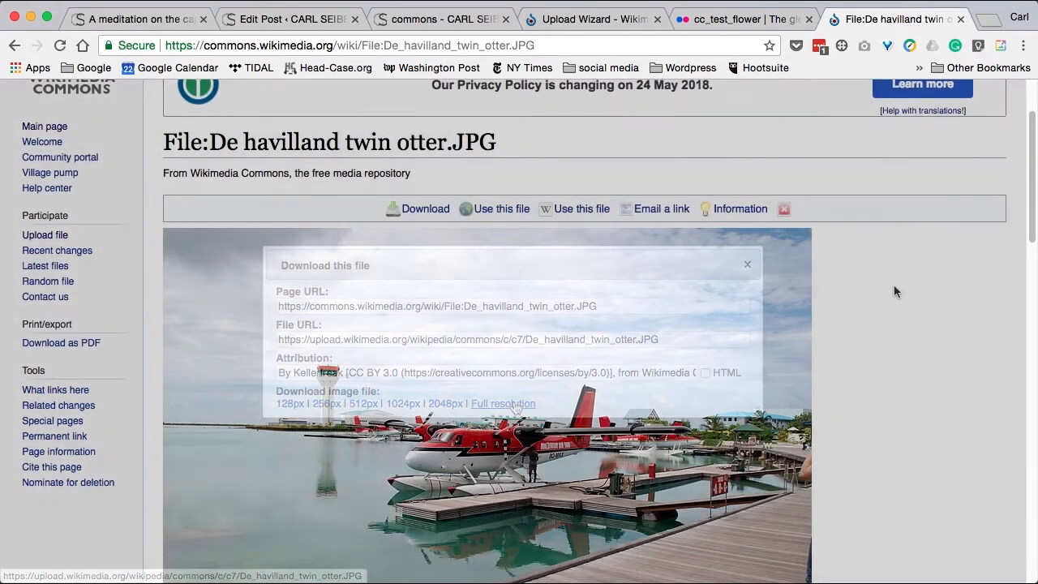
left_click(746, 265)
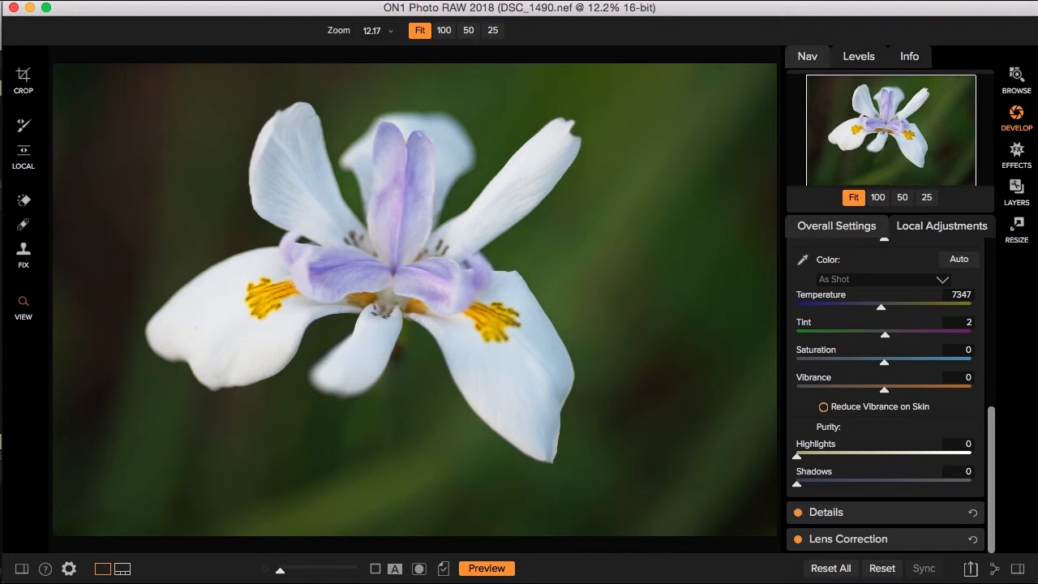
mouse_move(888, 368)
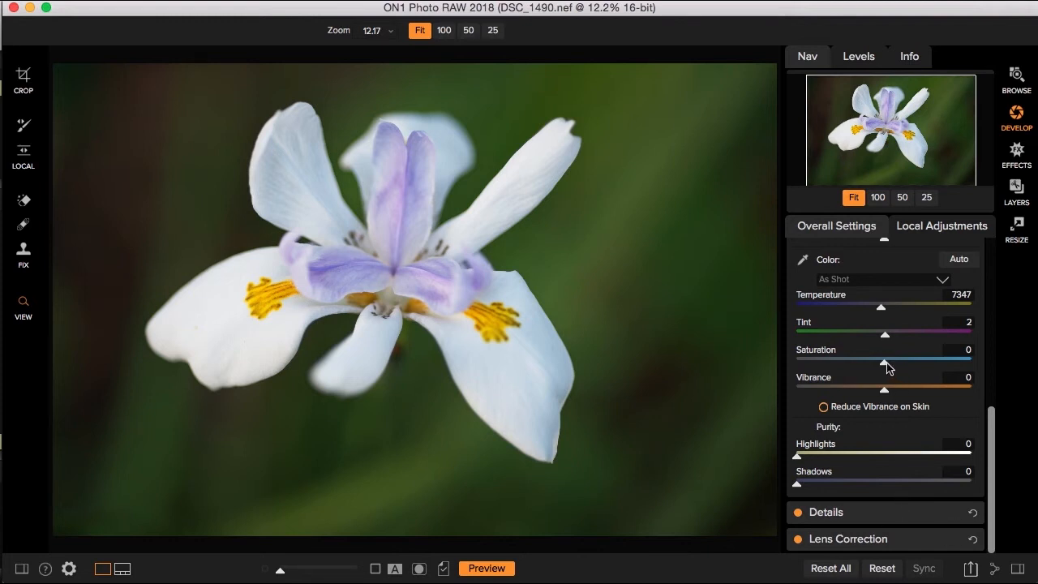
Step: Raise Saturation to 21 and adjust the Vibrance slider in Overall Settings
left_click_drag(885, 357, 908, 357)
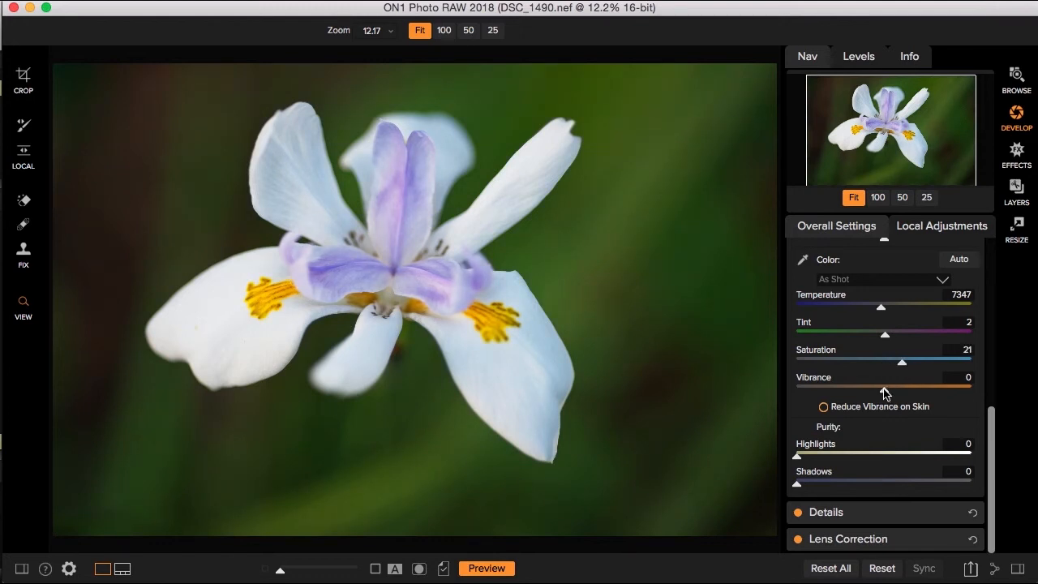
left_click_drag(885, 390, 921, 390)
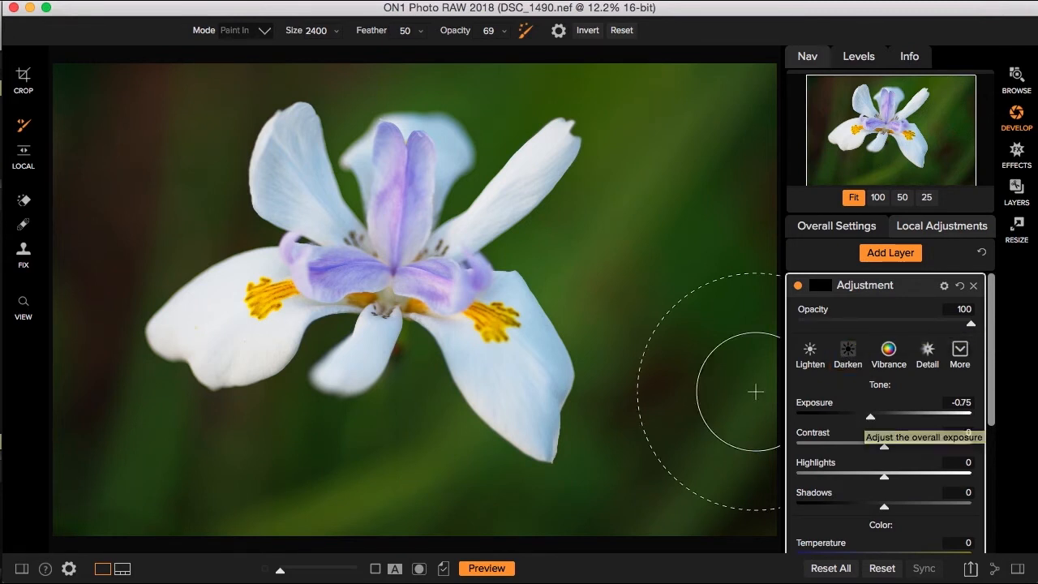
mouse_move(696, 397)
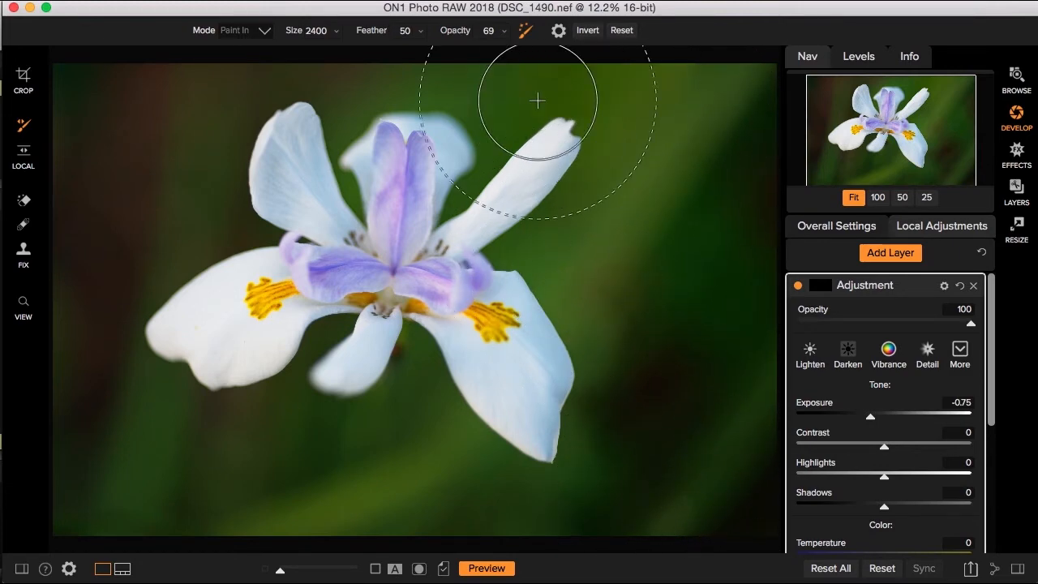
Step: Paint the -0.75 exposure adjustment brush over the green background above the flower
left_click_drag(537, 100, 534, 498)
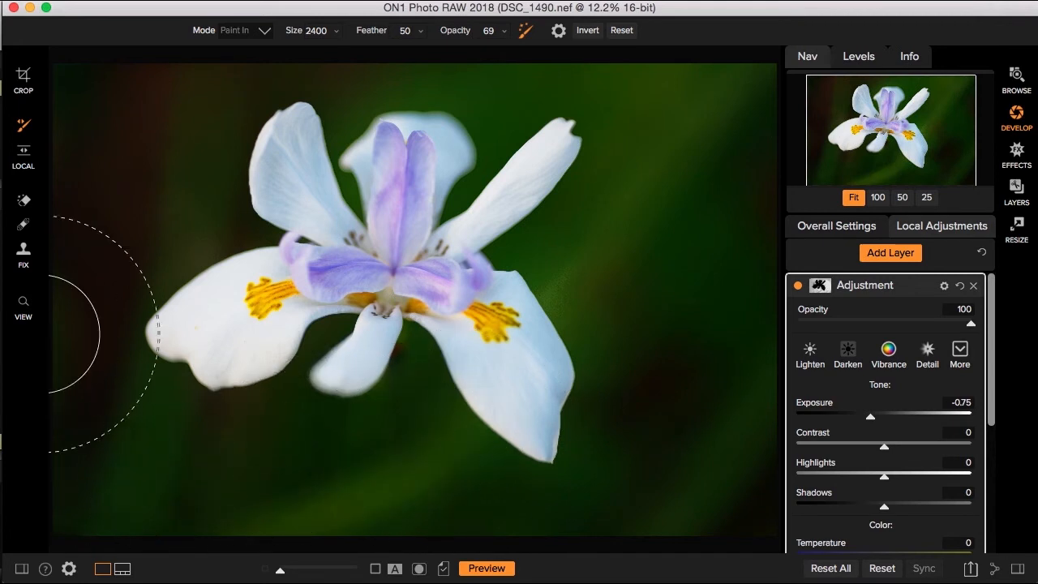
mouse_move(754, 478)
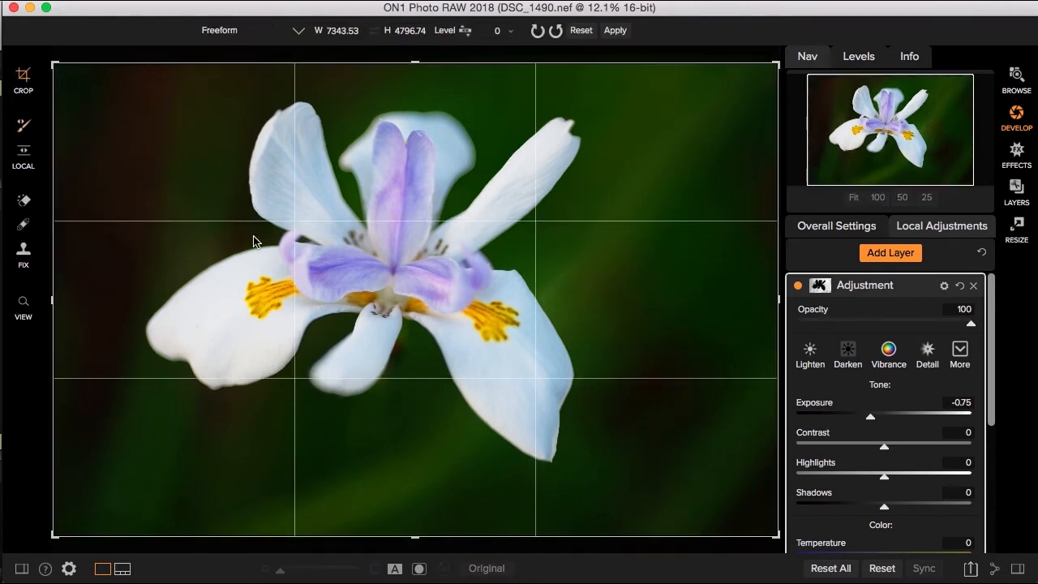
Step: Drag the crop handles inward from top-left and bottom-right to frame the iris
left_click_drag(774, 535, 766, 499)
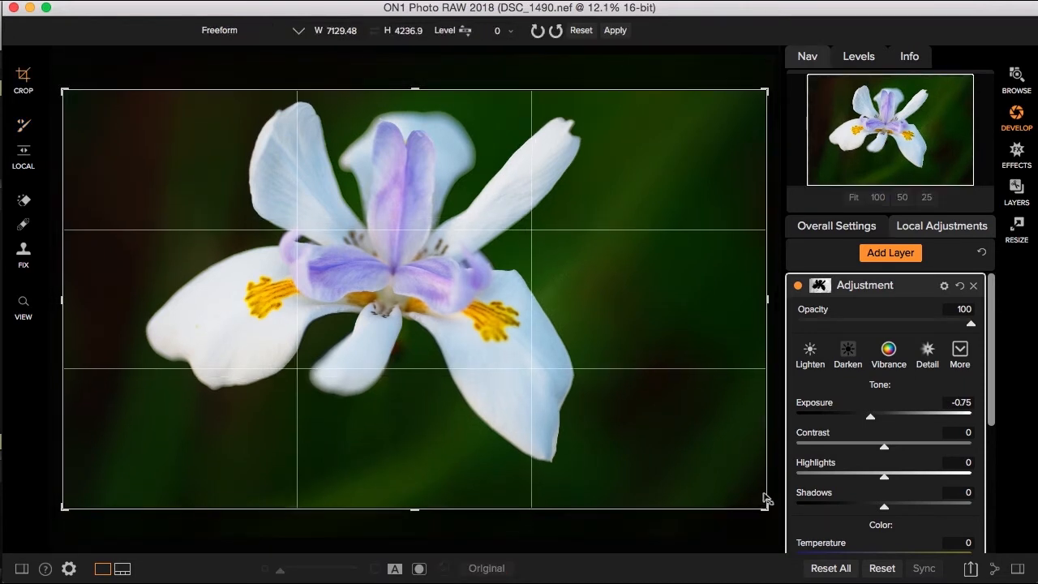
left_click_drag(766, 498, 779, 523)
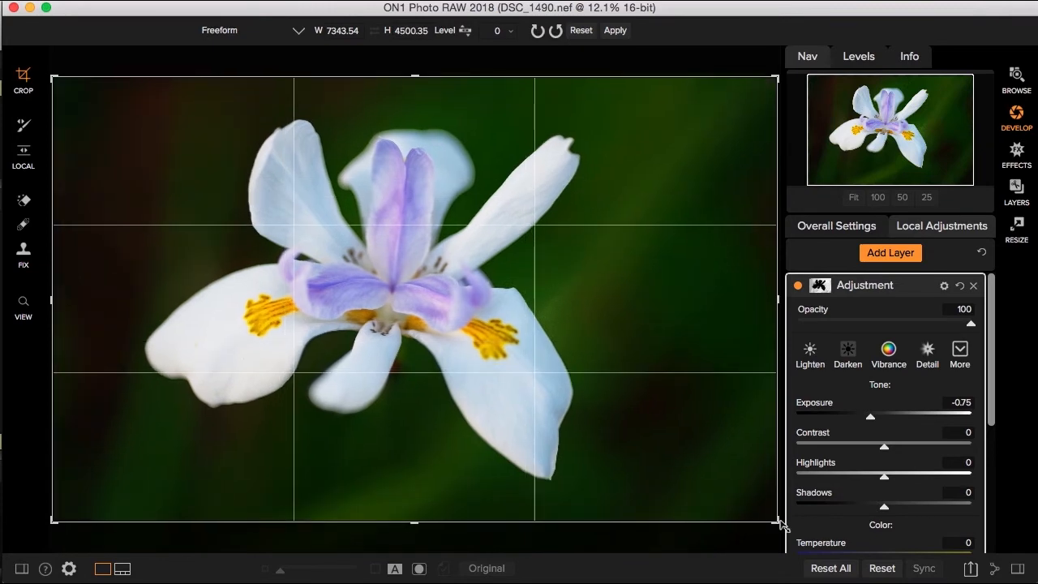
left_click_drag(778, 521, 750, 509)
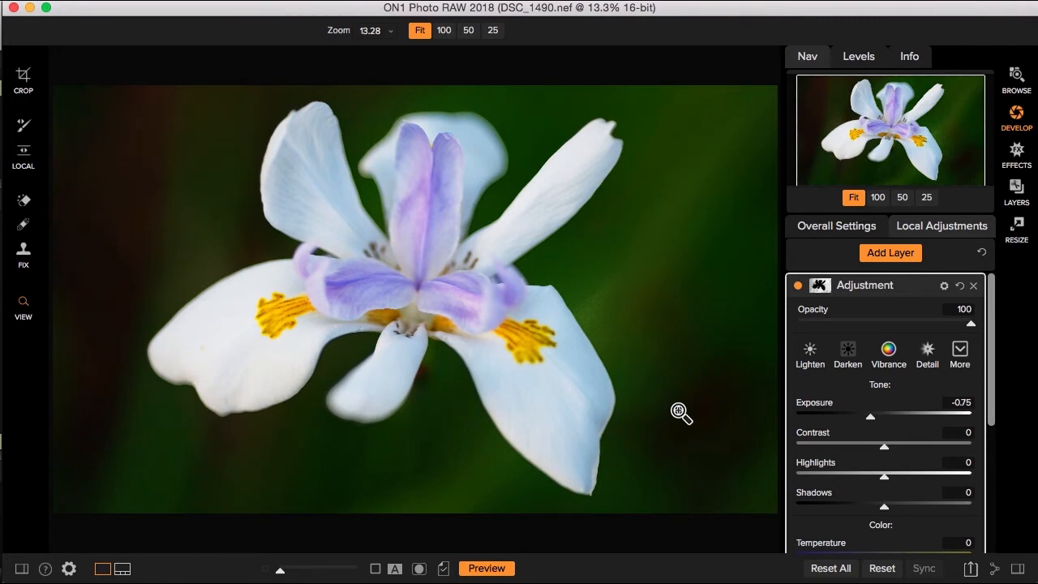
mouse_move(940, 567)
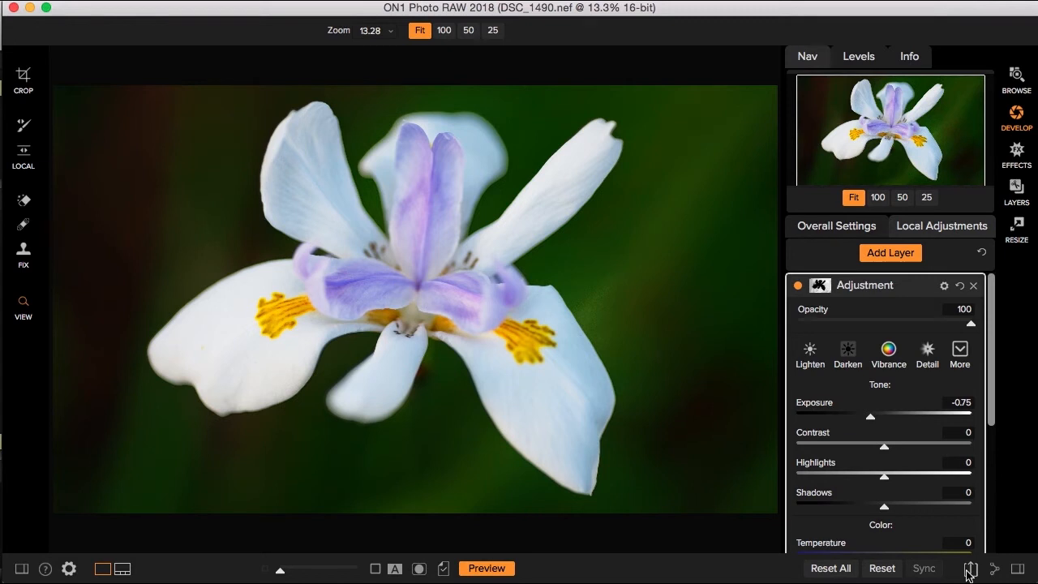
Step: Open Export/Resize settings and change the file type from TIFF to JPEG
left_click(994, 567)
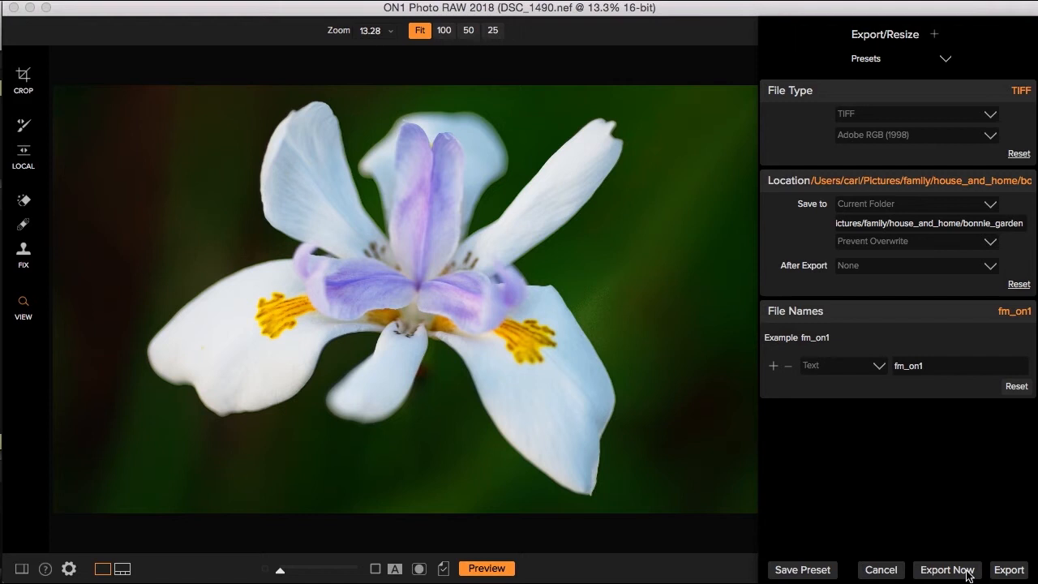
mouse_move(993, 120)
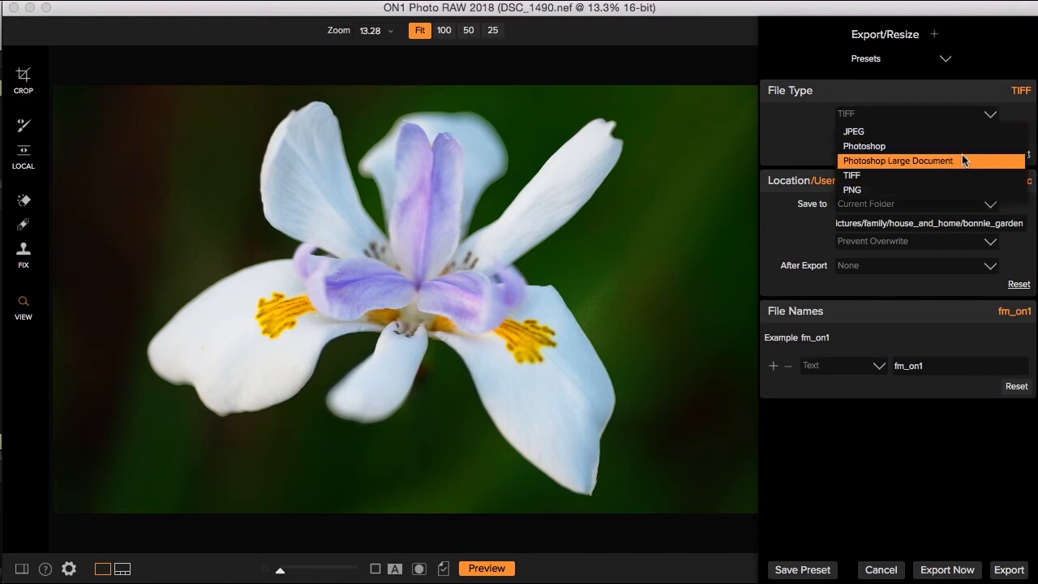
left_click(852, 131)
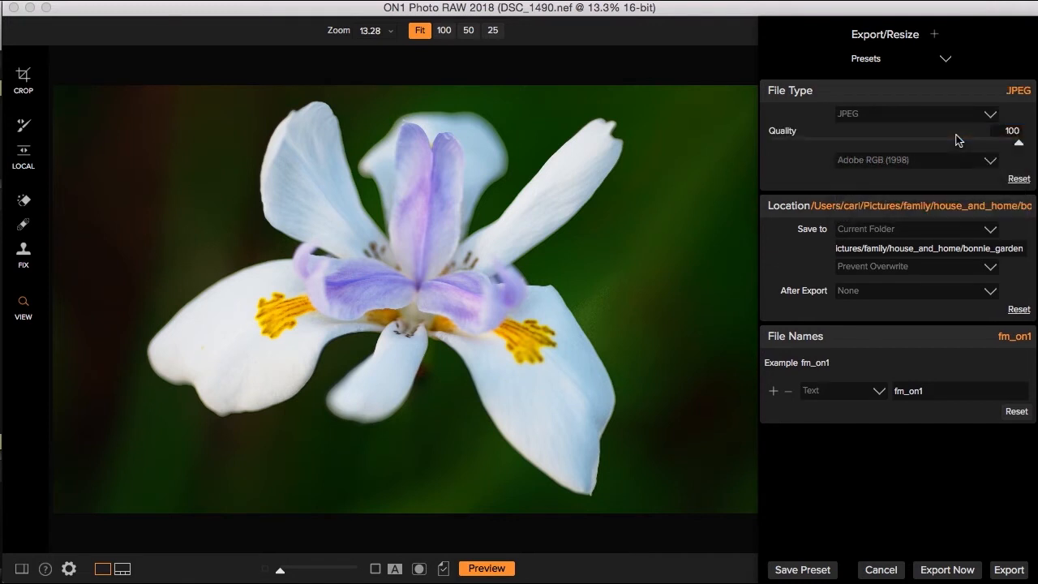